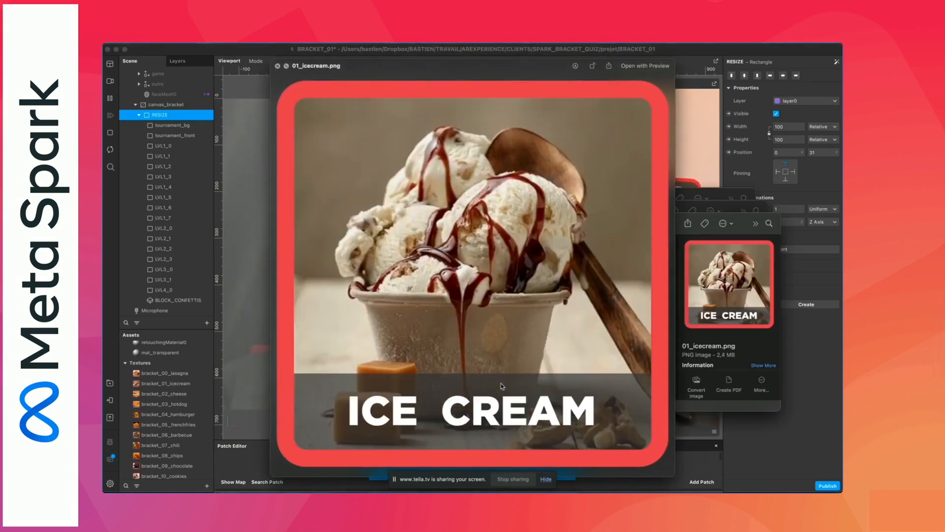
- Browse the cards folder and its lite subfolder, checking the lite hamburger image details
left_click(167, 434)
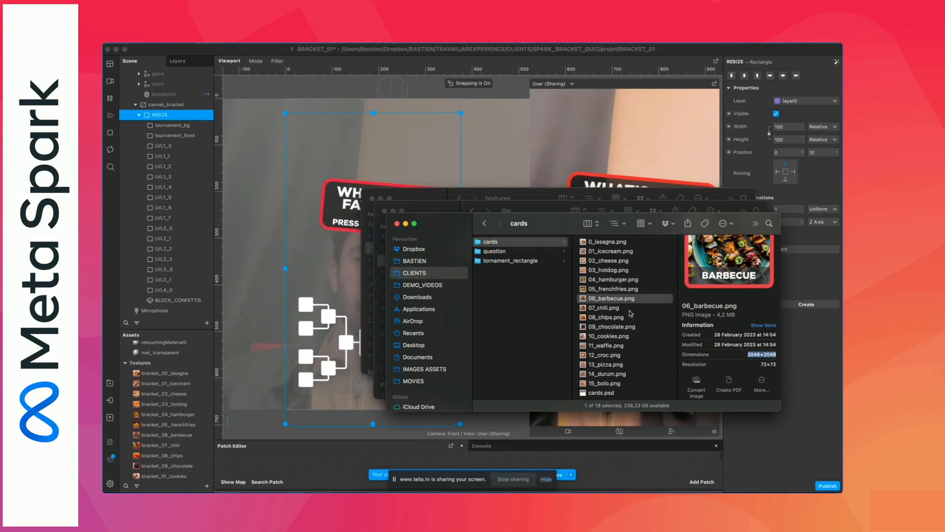
left_click(605, 296)
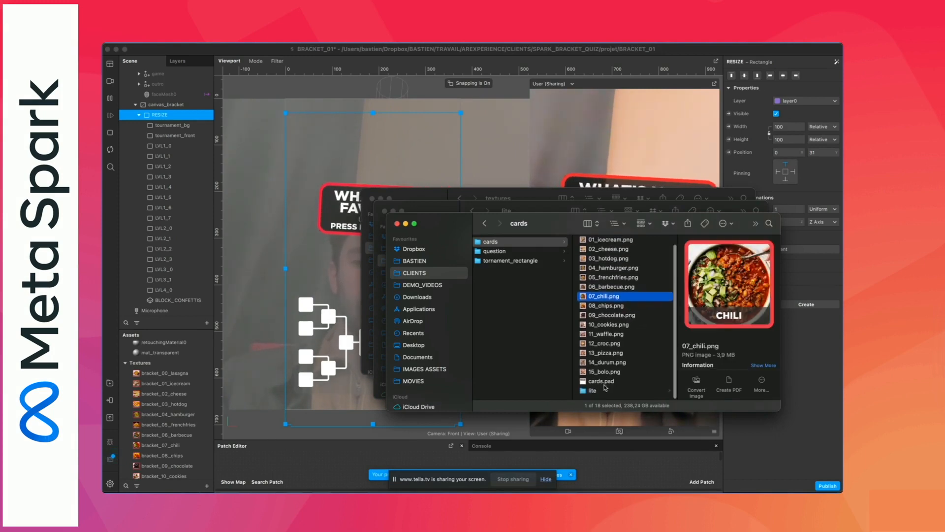
left_click(593, 389)
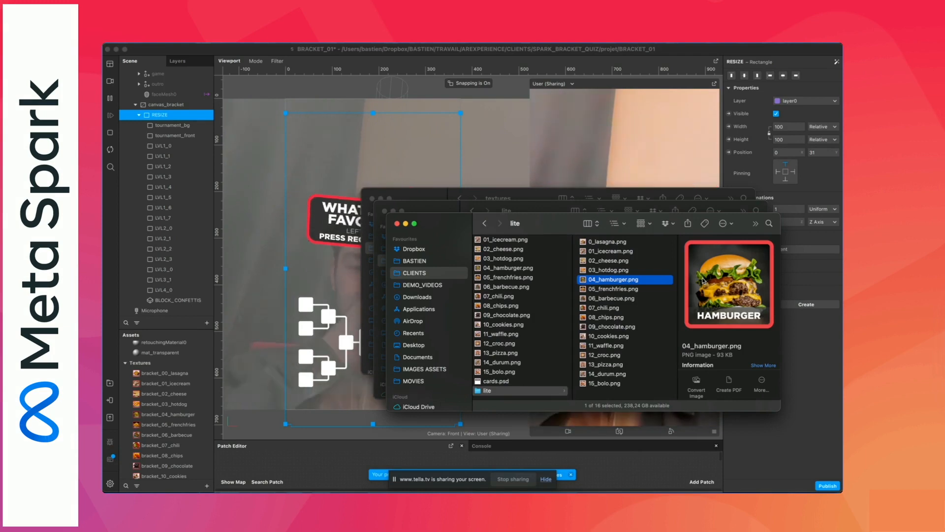
left_click(762, 364)
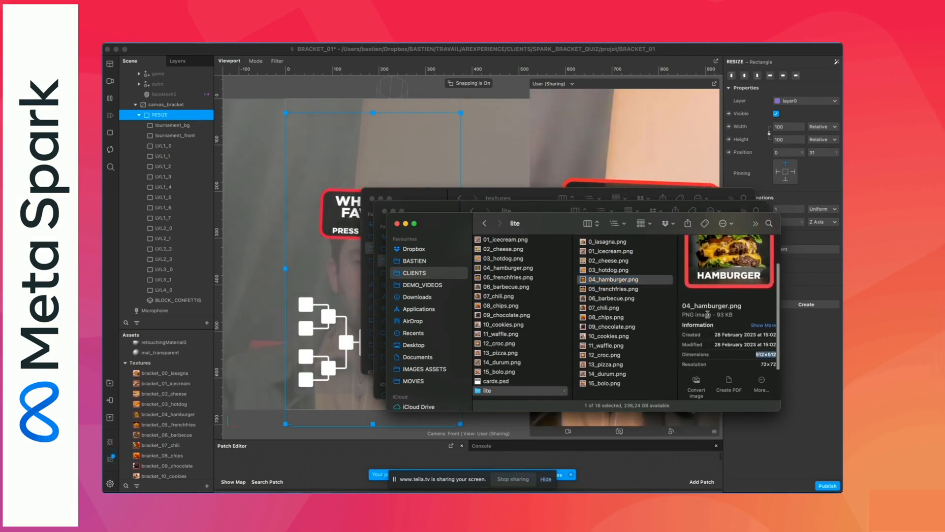
left_click(603, 307)
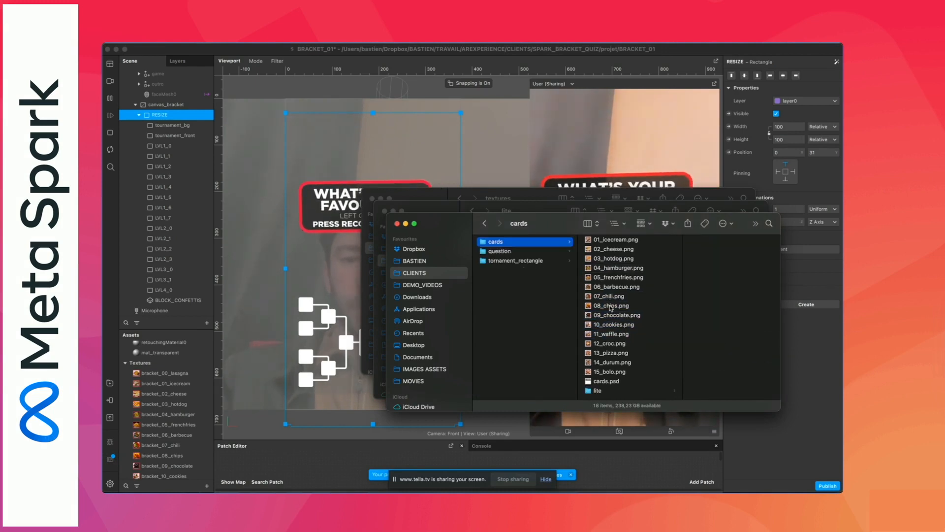
- Select the lasagna card and the remaining card images, then switch back to the Meta Spark project
left_click(611, 241)
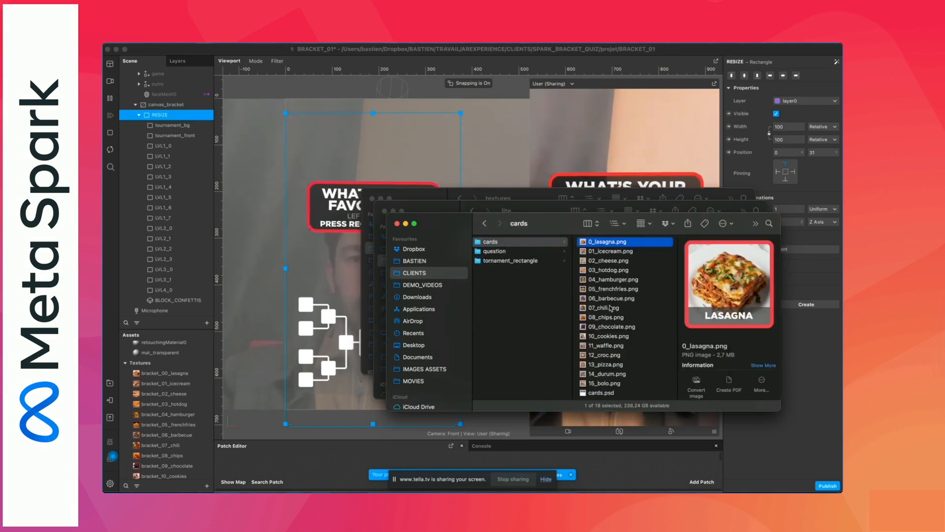
left_click(603, 381)
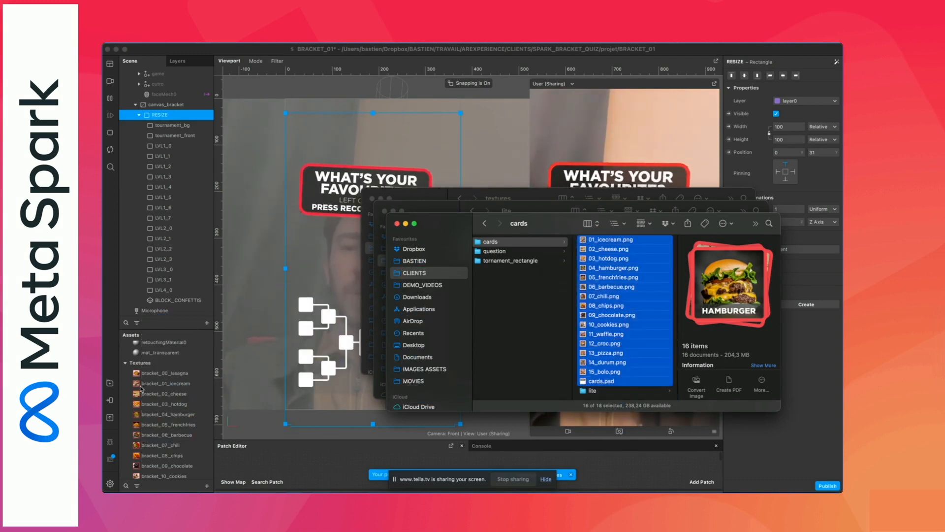
left_click(164, 394)
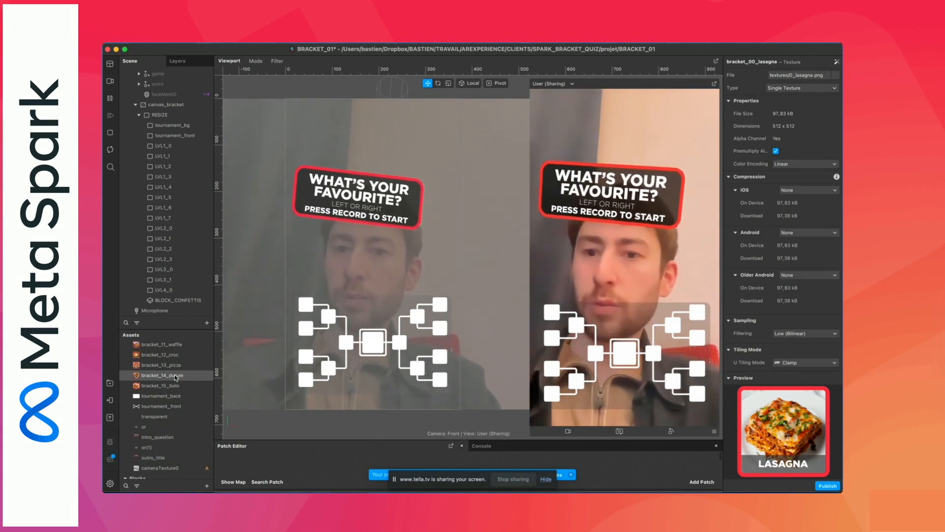
left_click(162, 365)
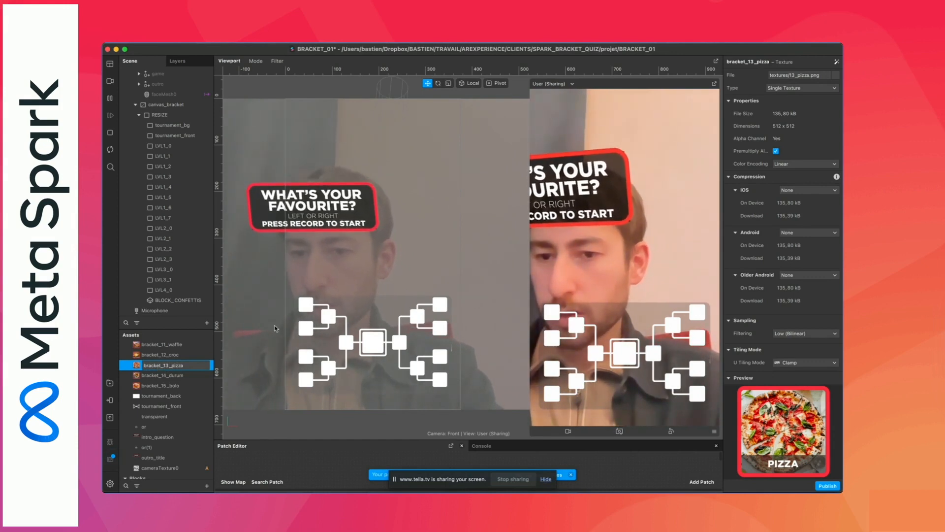
double_click(161, 365)
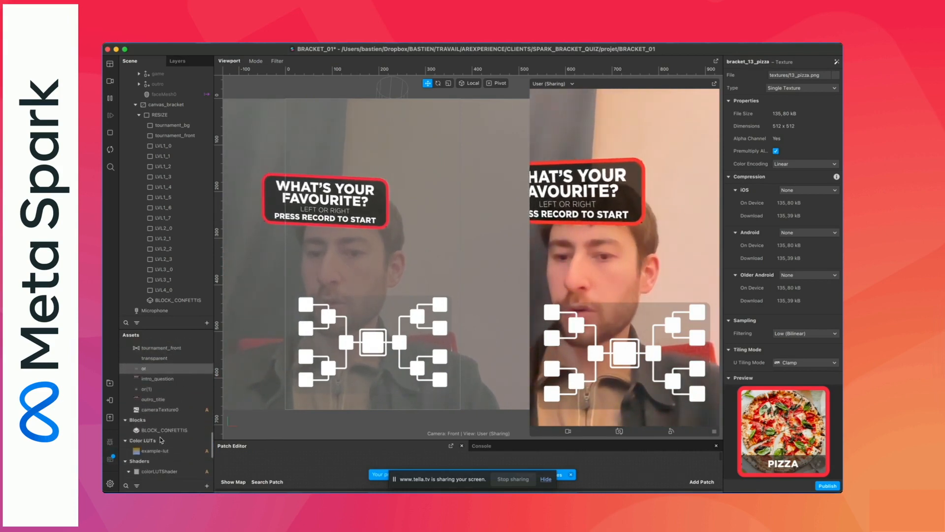
left_click(157, 406)
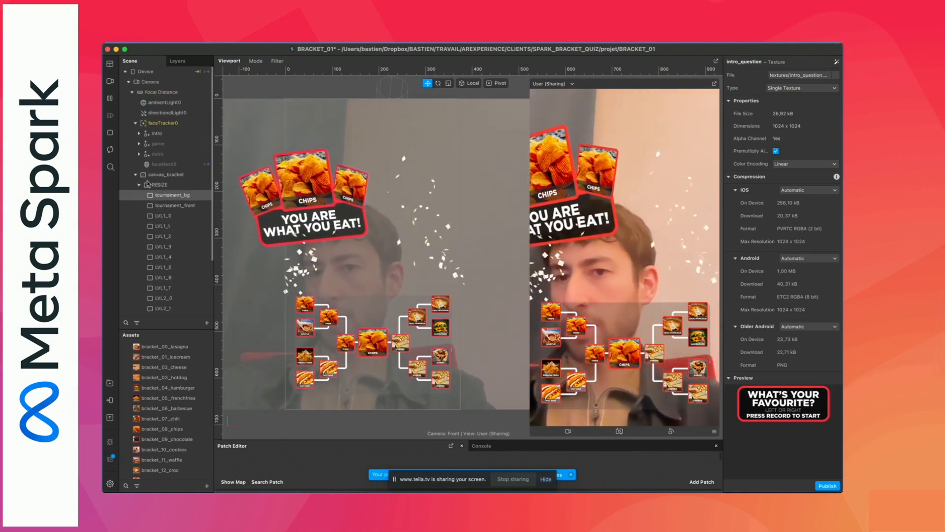
- Expand and select the outro group, then select the game group to reset the preview to the intro
left_click(139, 155)
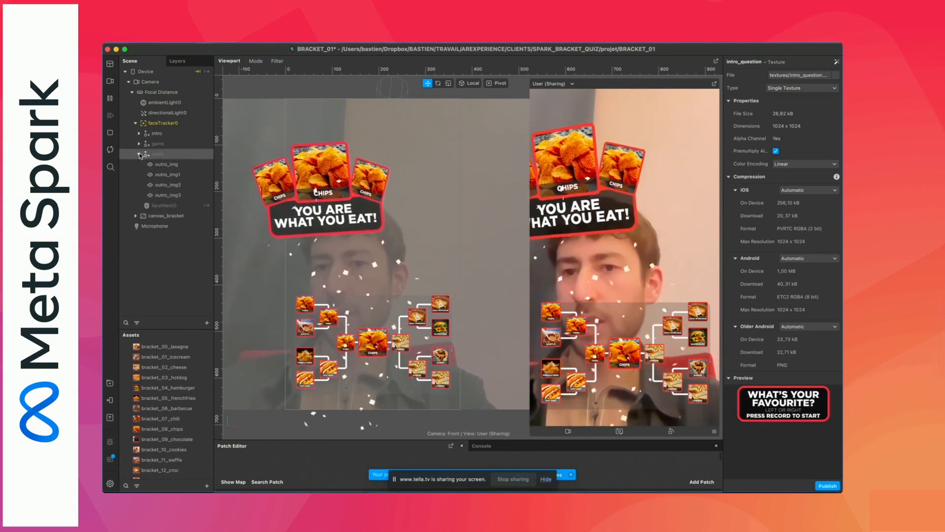
left_click(158, 154)
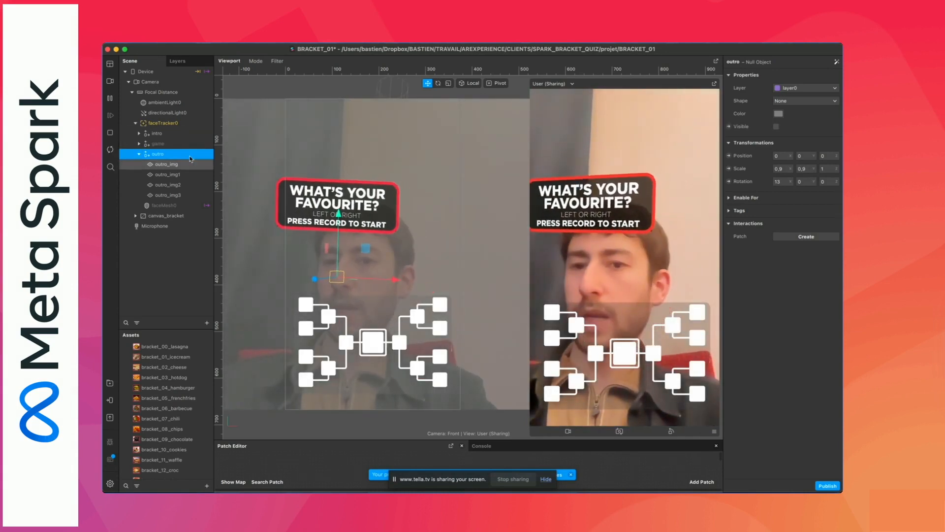
left_click(158, 144)
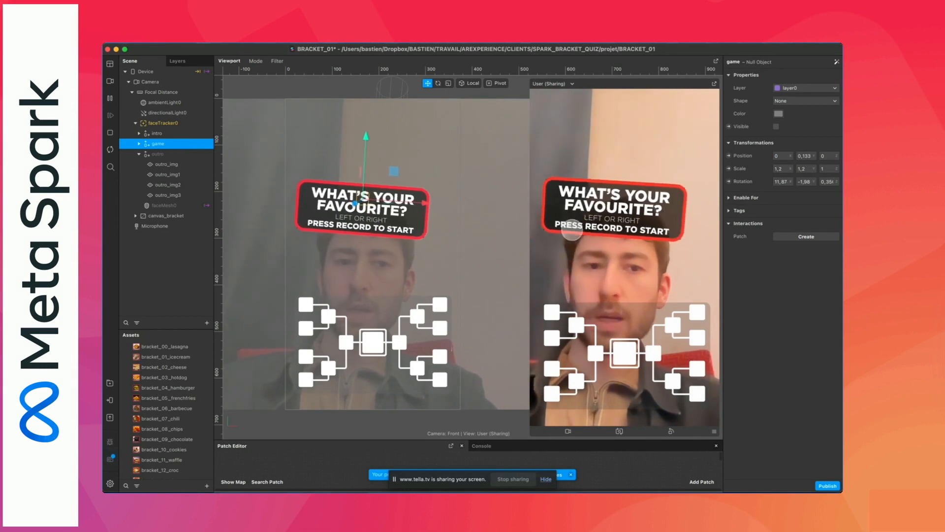